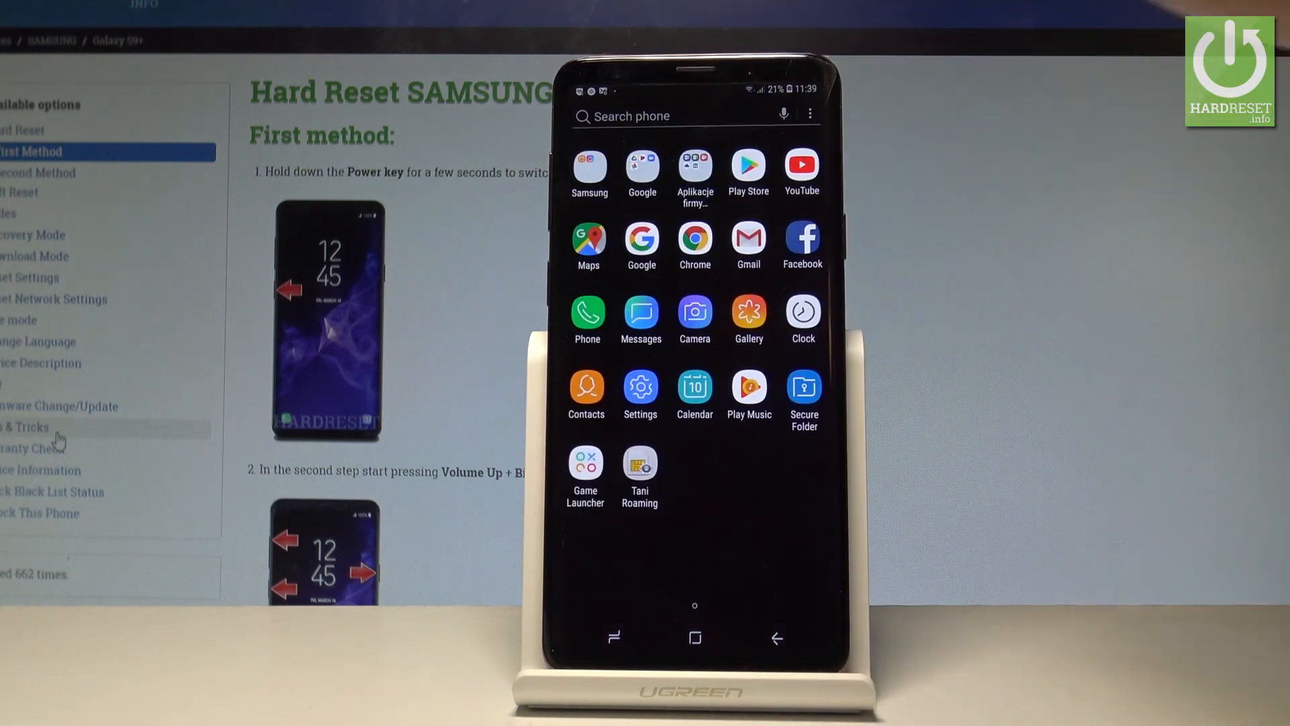
# Open Settings and go to Wallpapers and themes.
pyautogui.click(640, 395)
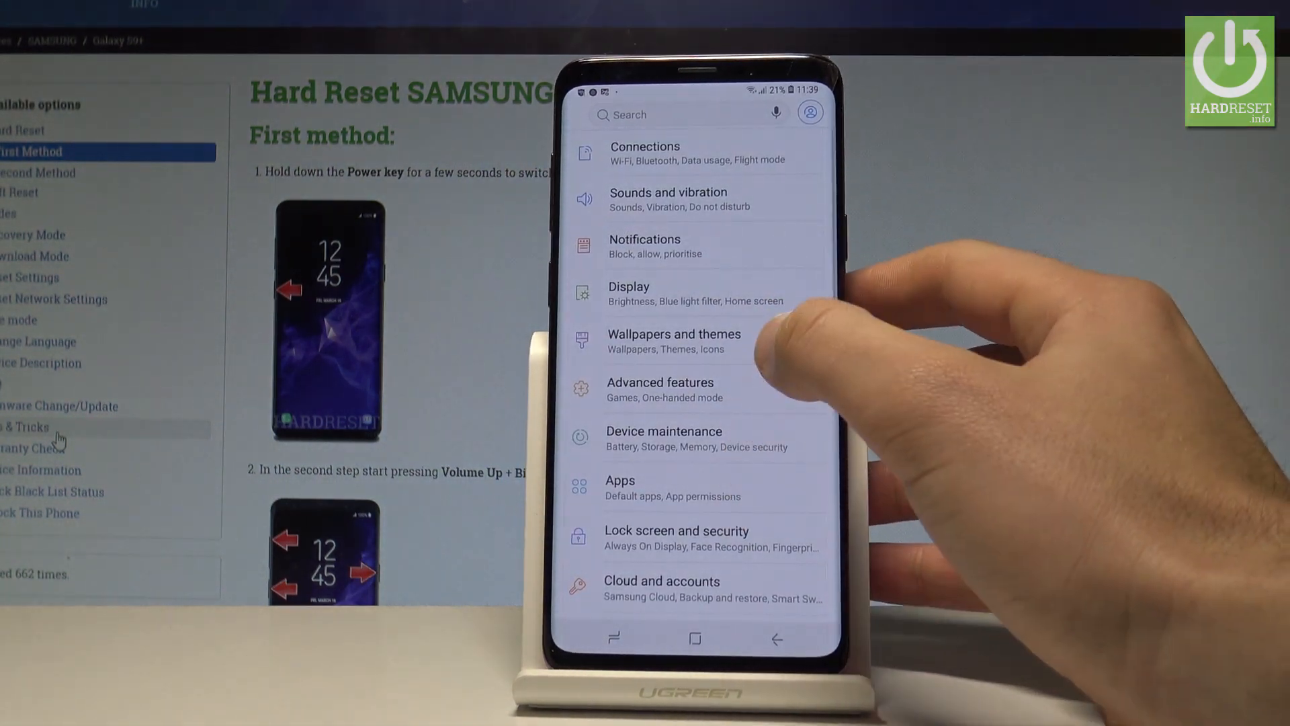
pyautogui.click(673, 340)
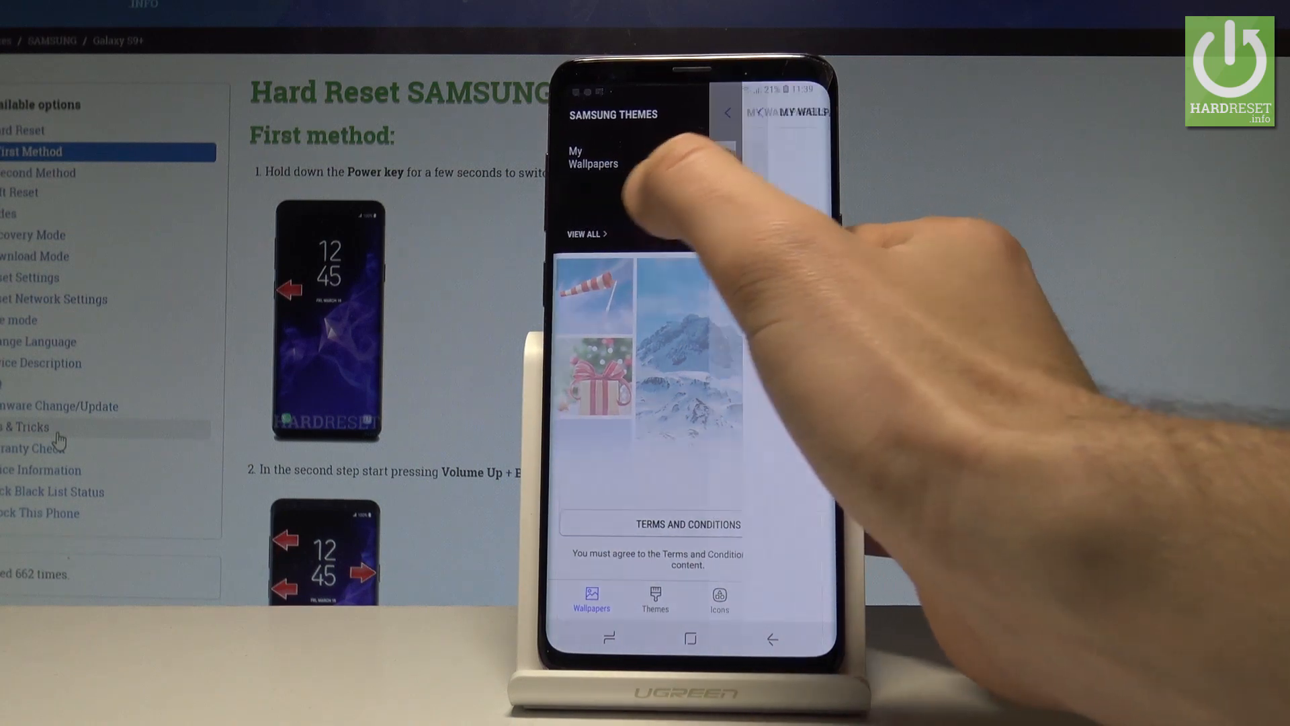
pyautogui.click(593, 157)
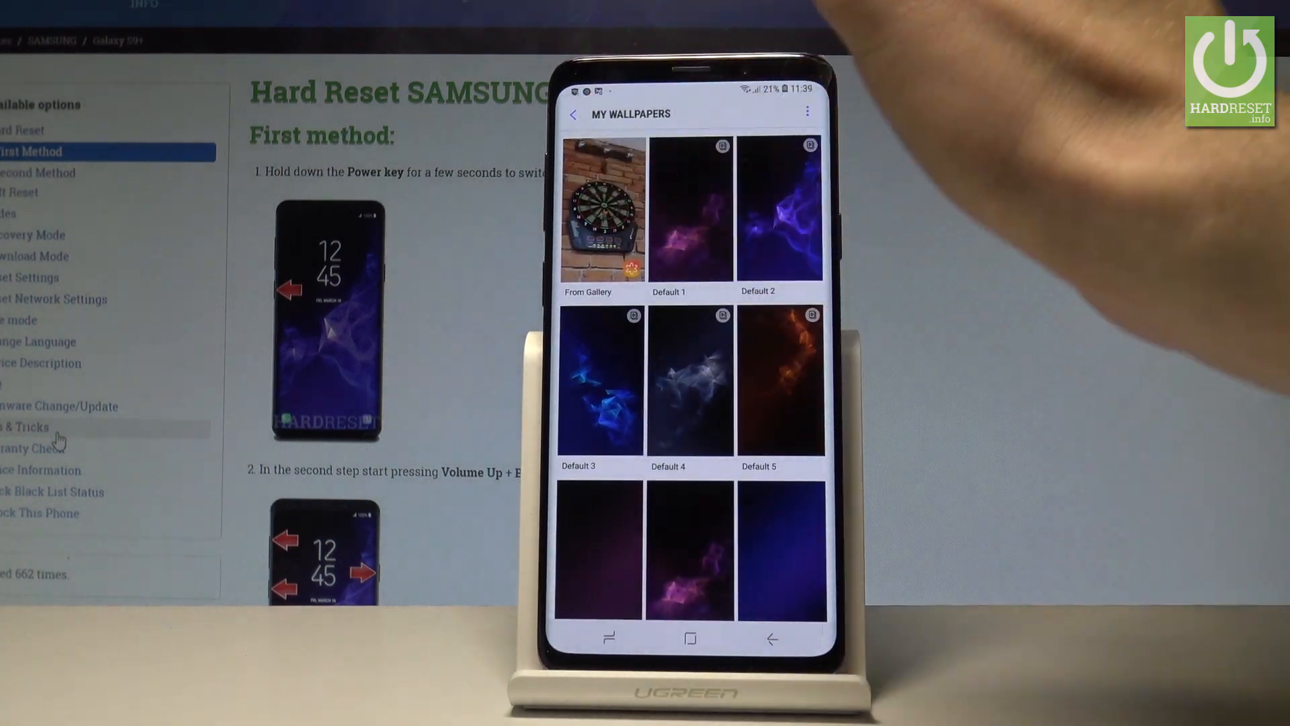
pyautogui.click(603, 209)
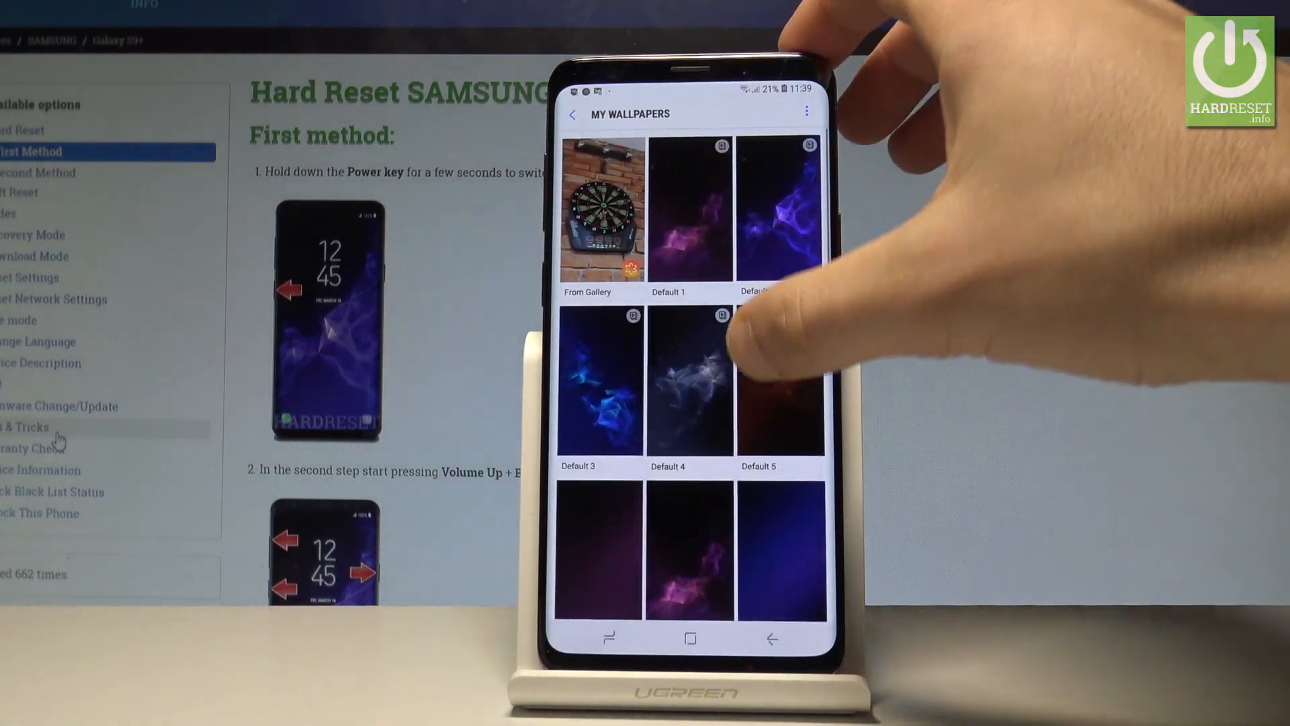
pyautogui.scroll(-3)
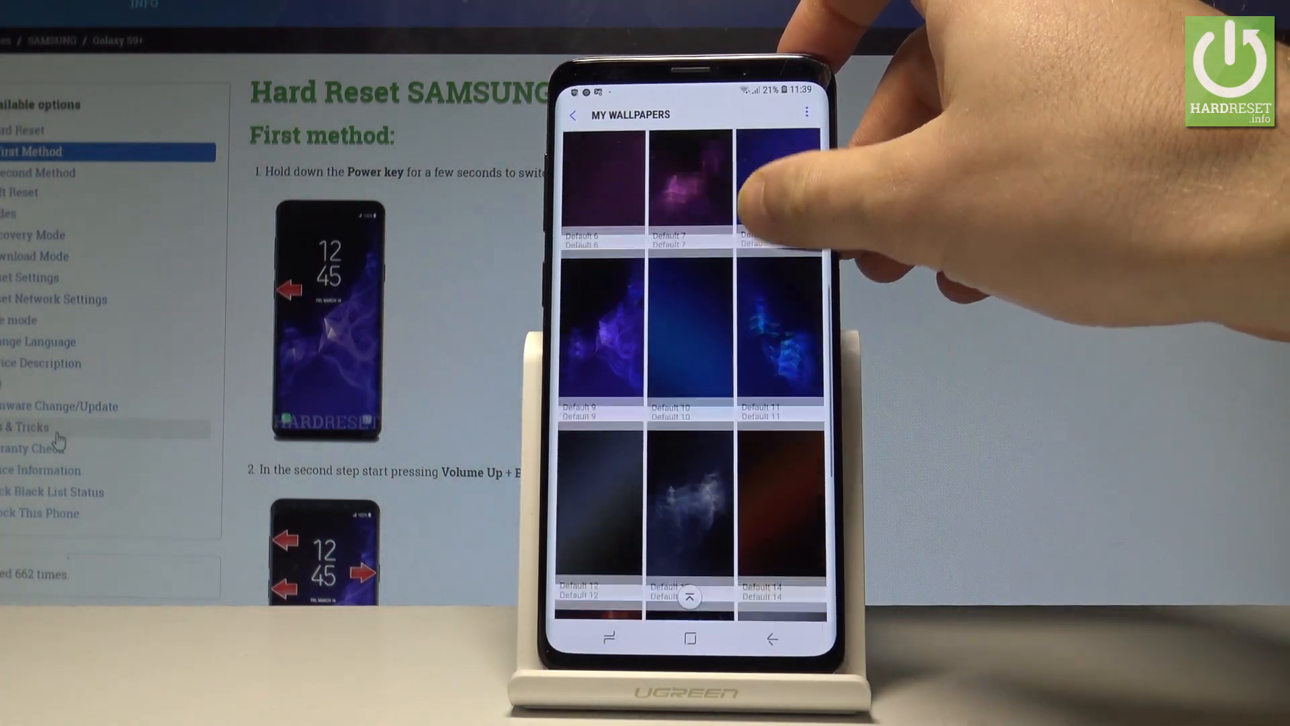
pyautogui.scroll(-3)
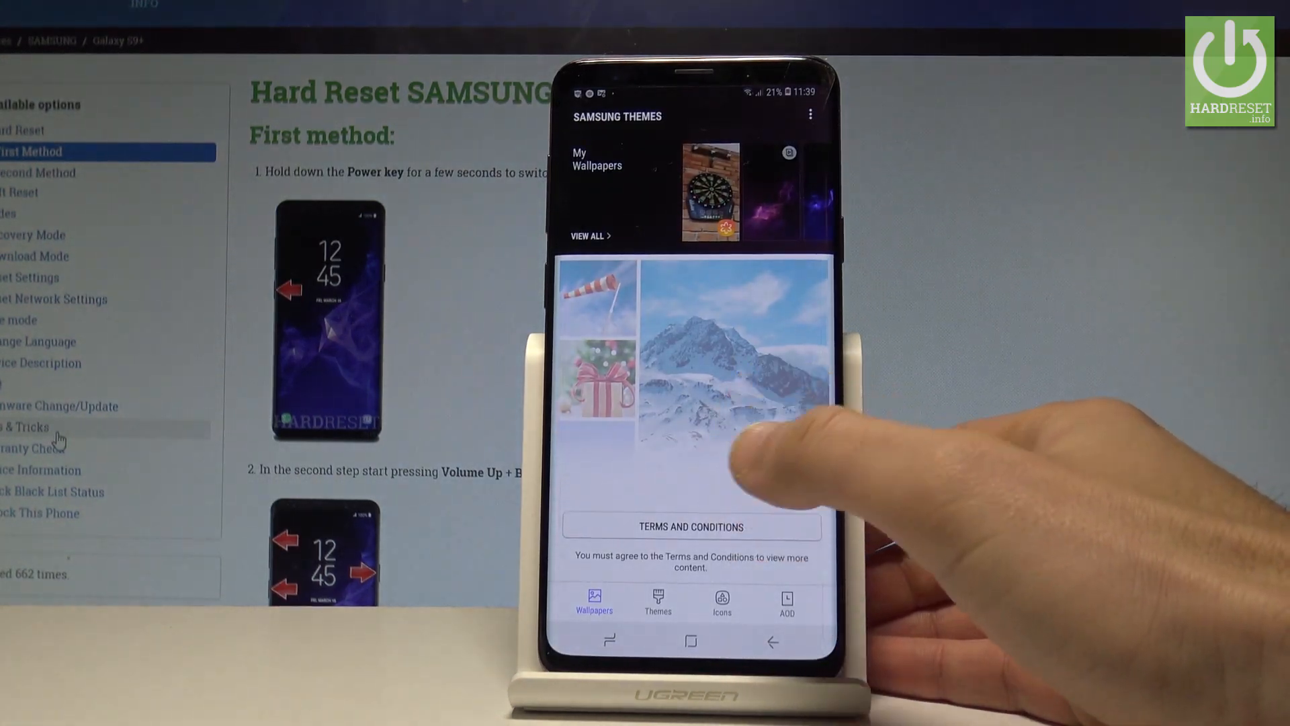
# Accept the Samsung Themes terms and conditions and start the wallpaper store.
pyautogui.click(691, 527)
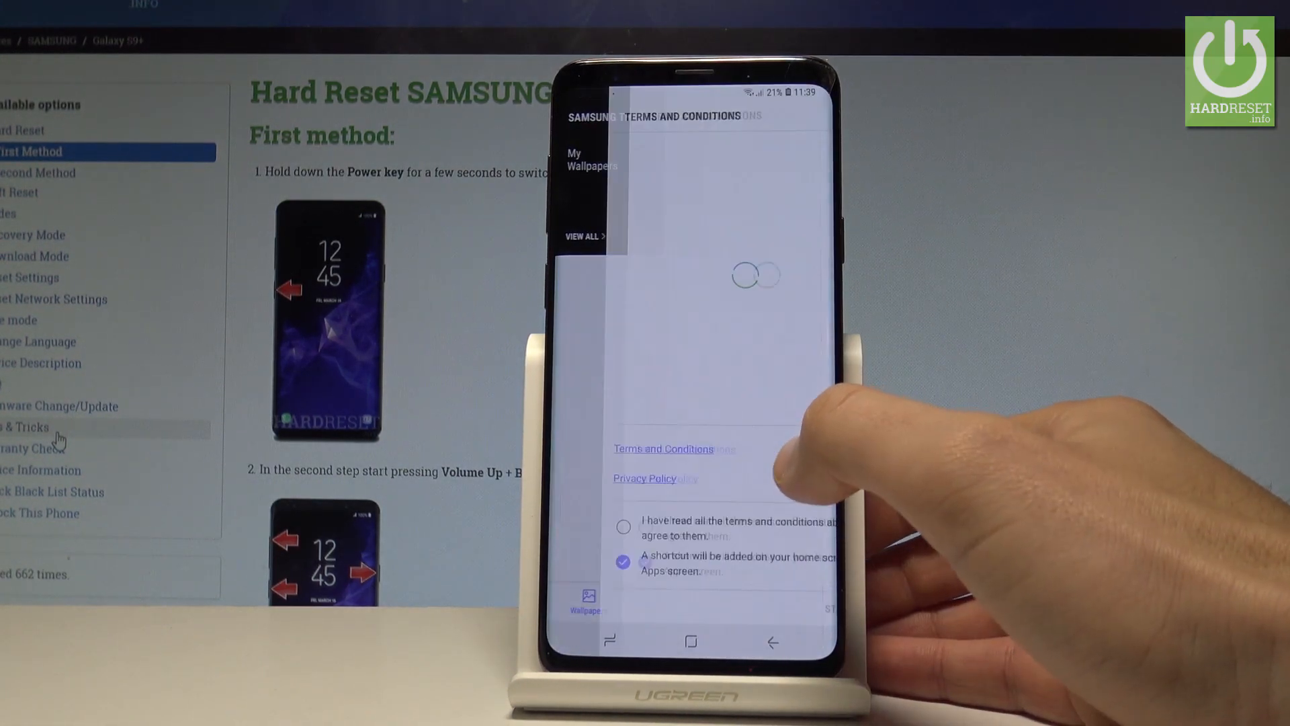
pyautogui.click(622, 527)
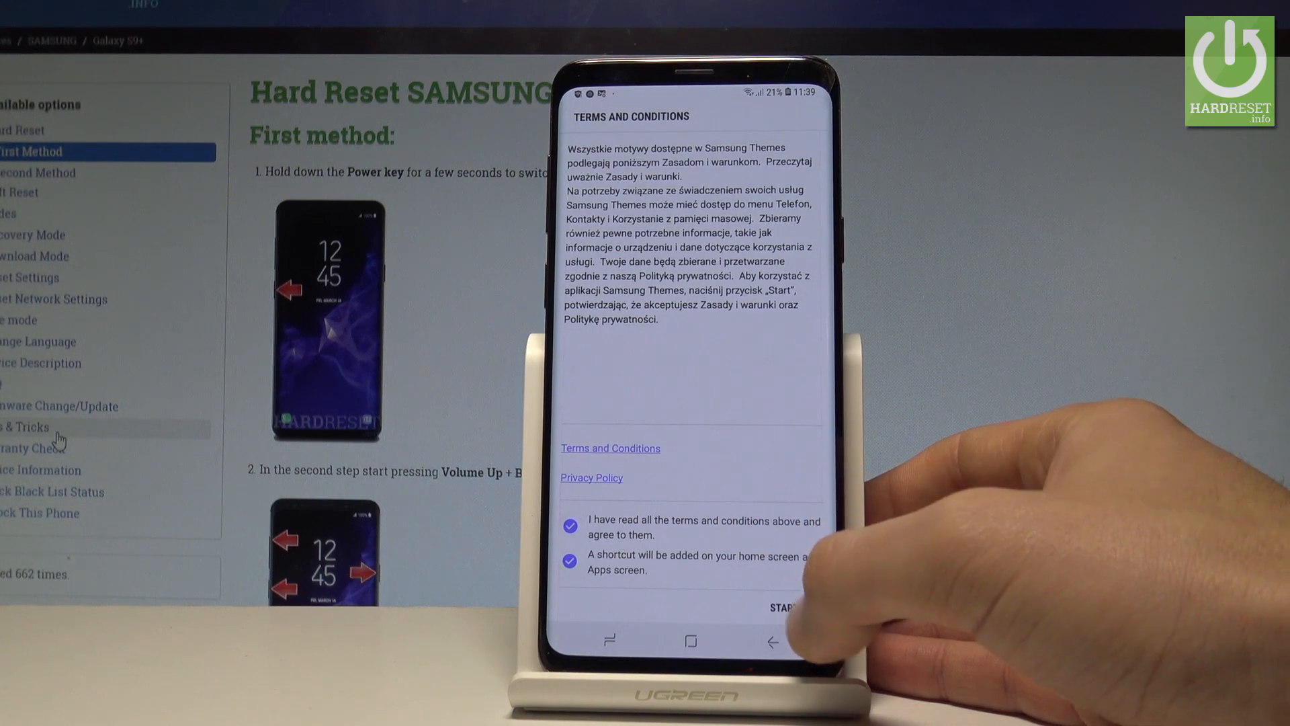
pyautogui.click(787, 608)
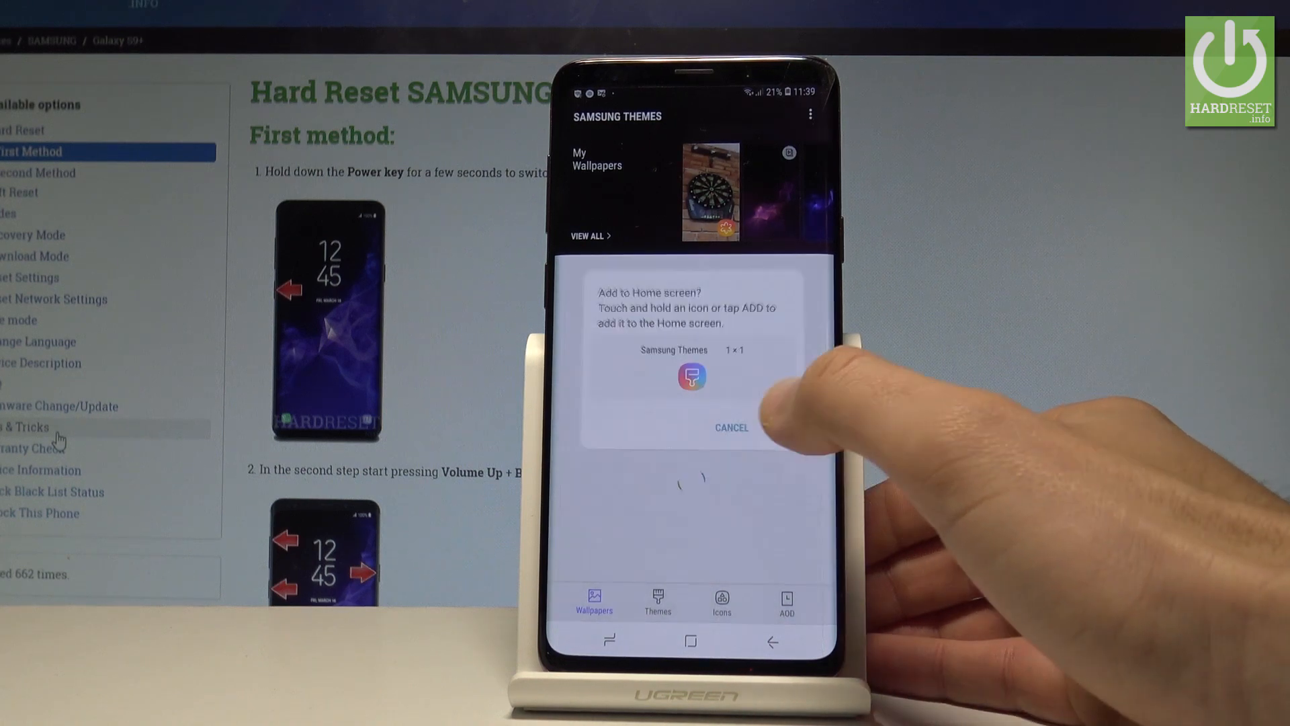
# Decline the home screen shortcut and promotional messages prompts.
pyautogui.click(731, 428)
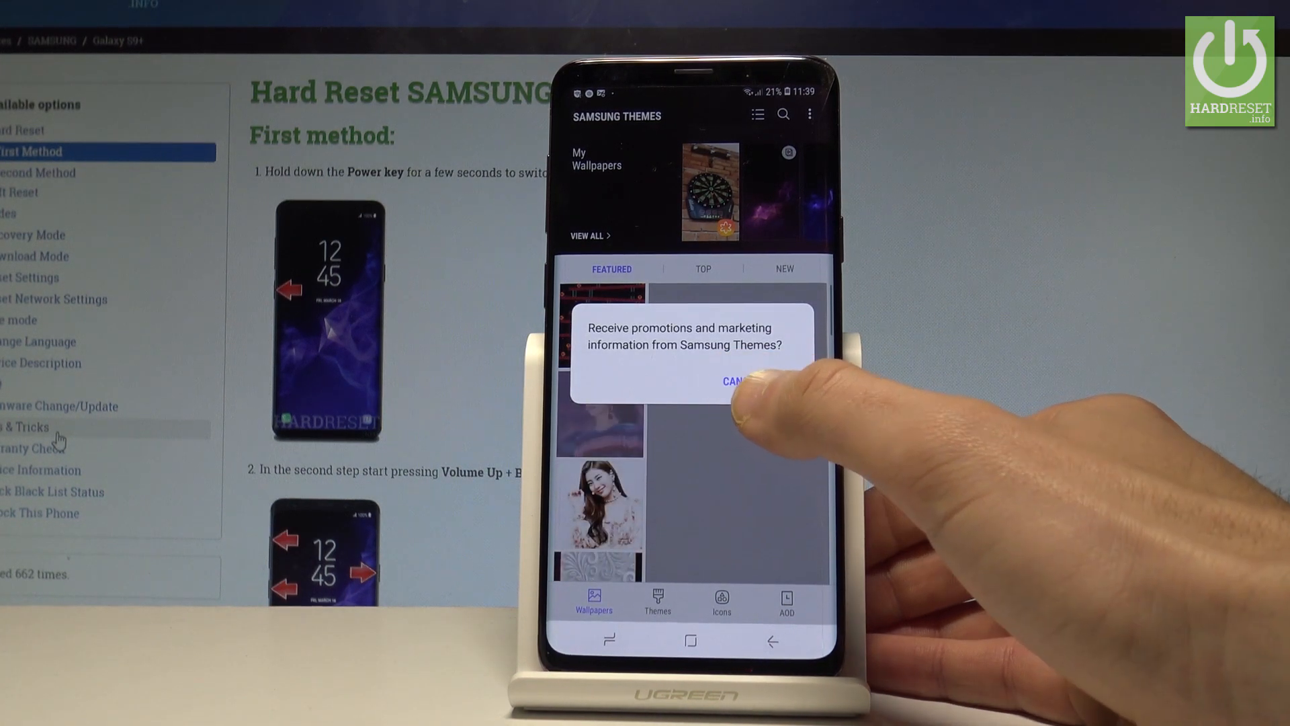
pyautogui.click(737, 381)
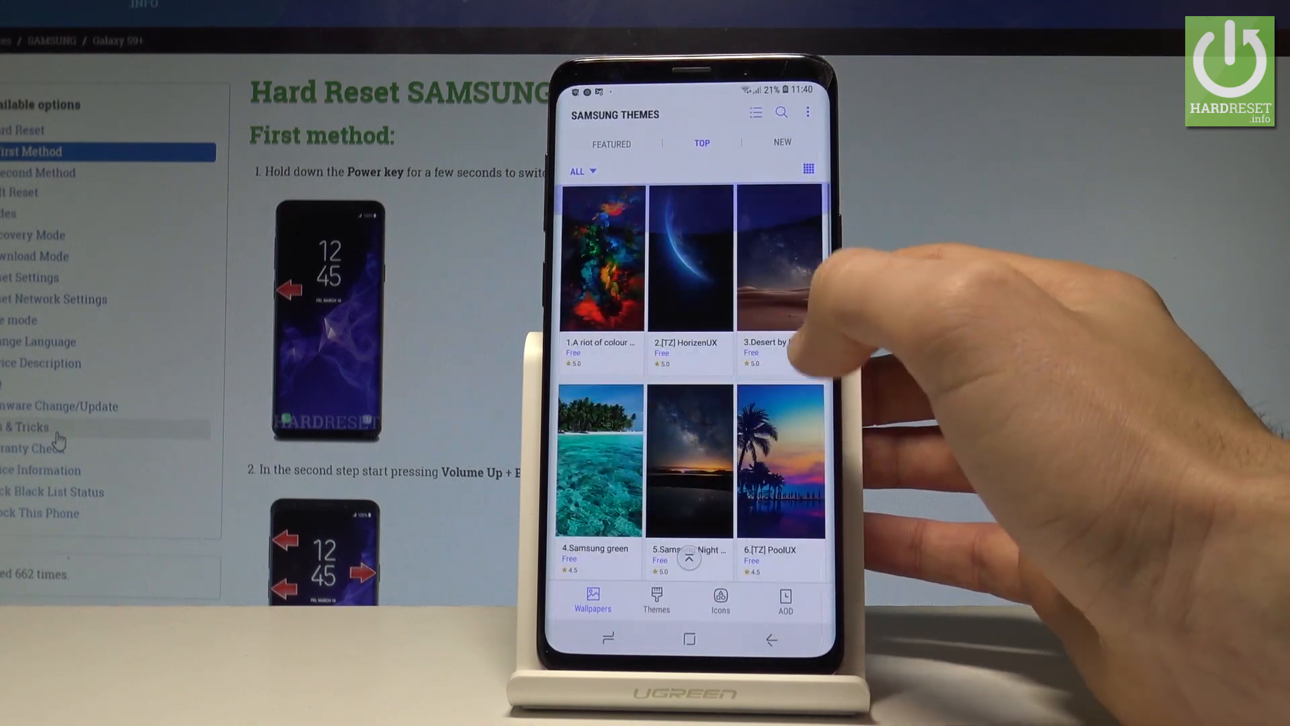
# Browse the Top and New wallpaper lists, then switch to the Themes section.
pyautogui.scroll(-3)
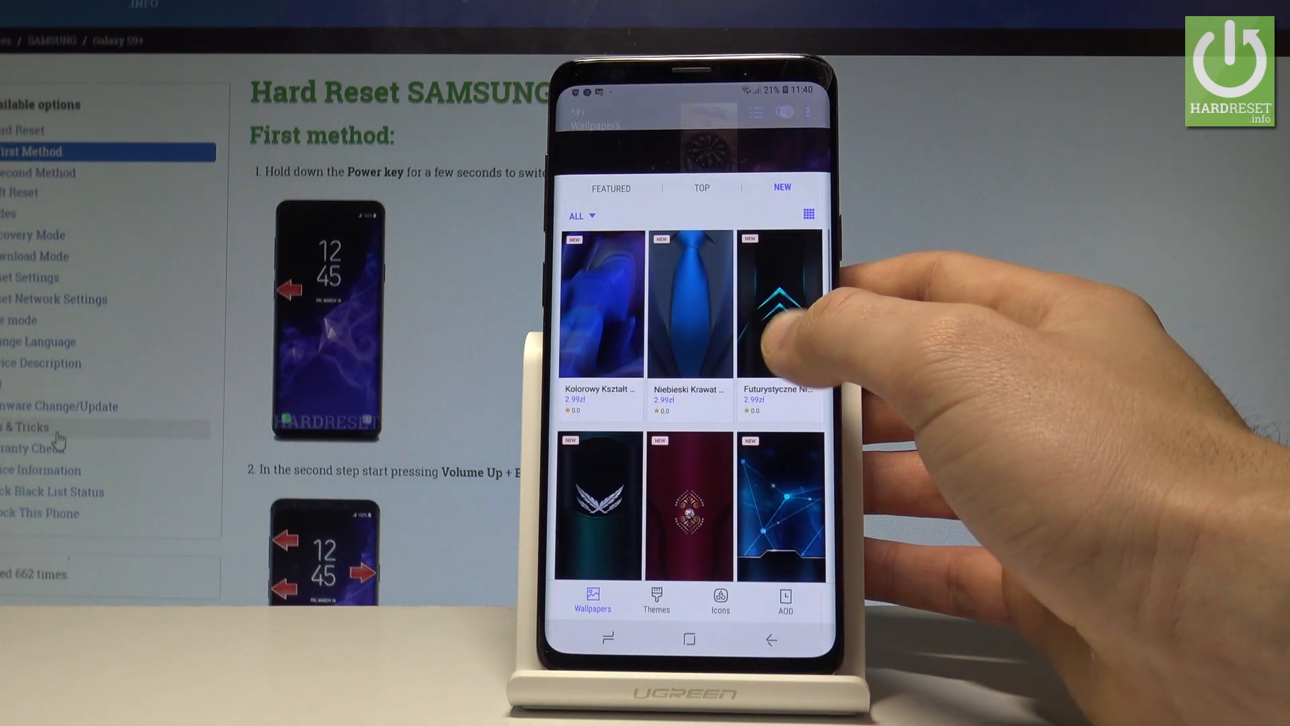
pyautogui.scroll(-3)
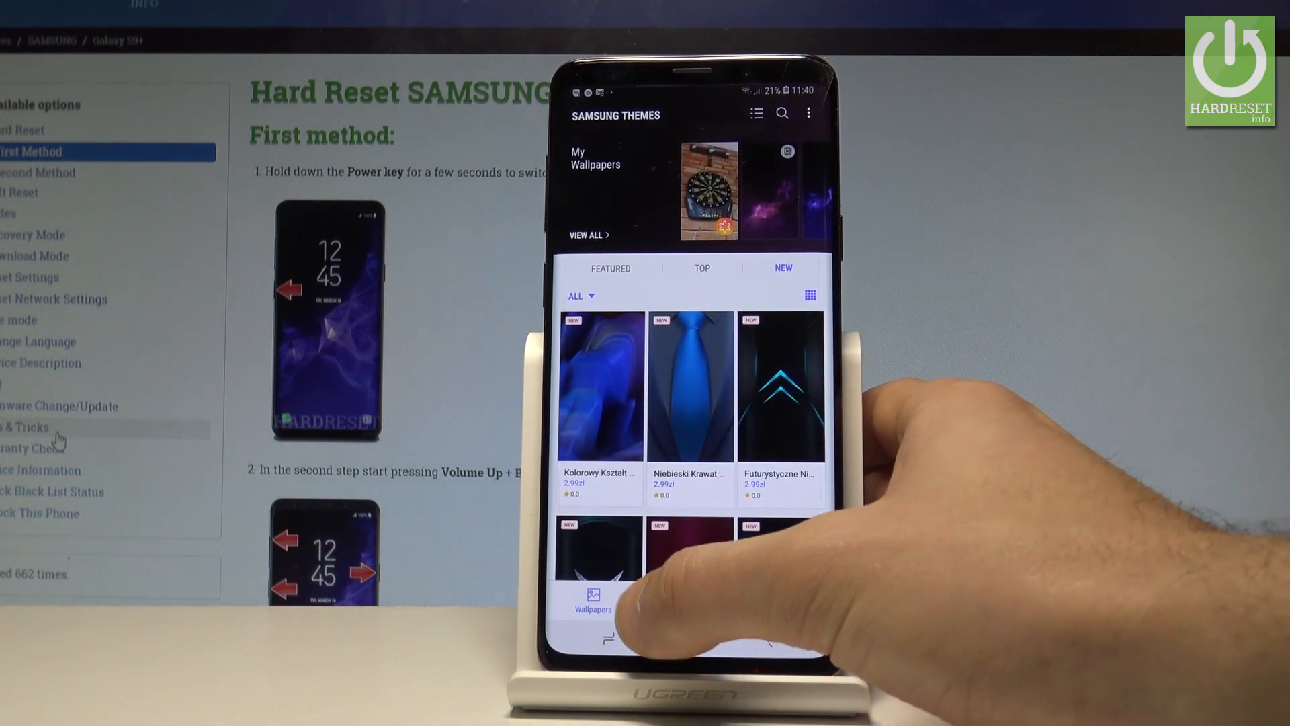
pyautogui.click(658, 601)
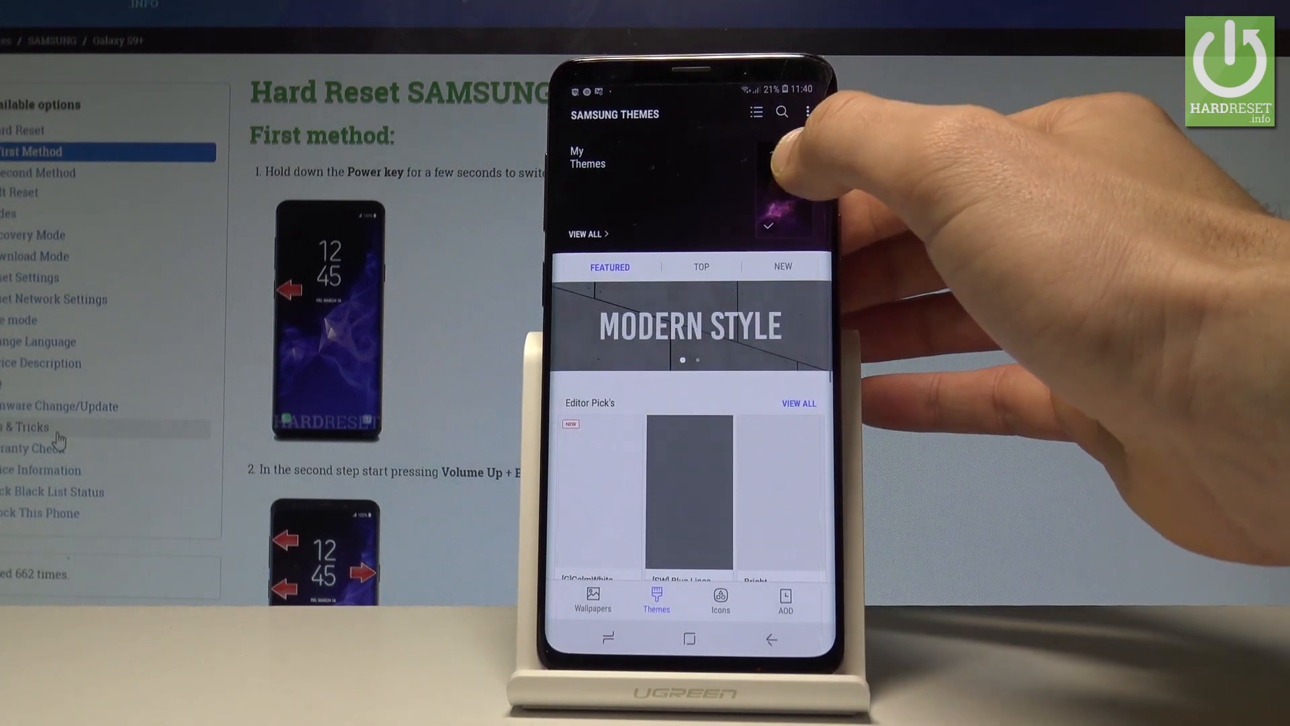
# Open the AOD section, choose the Default always-on display and cancel the set-as-default prompt.
pyautogui.scroll(-3)
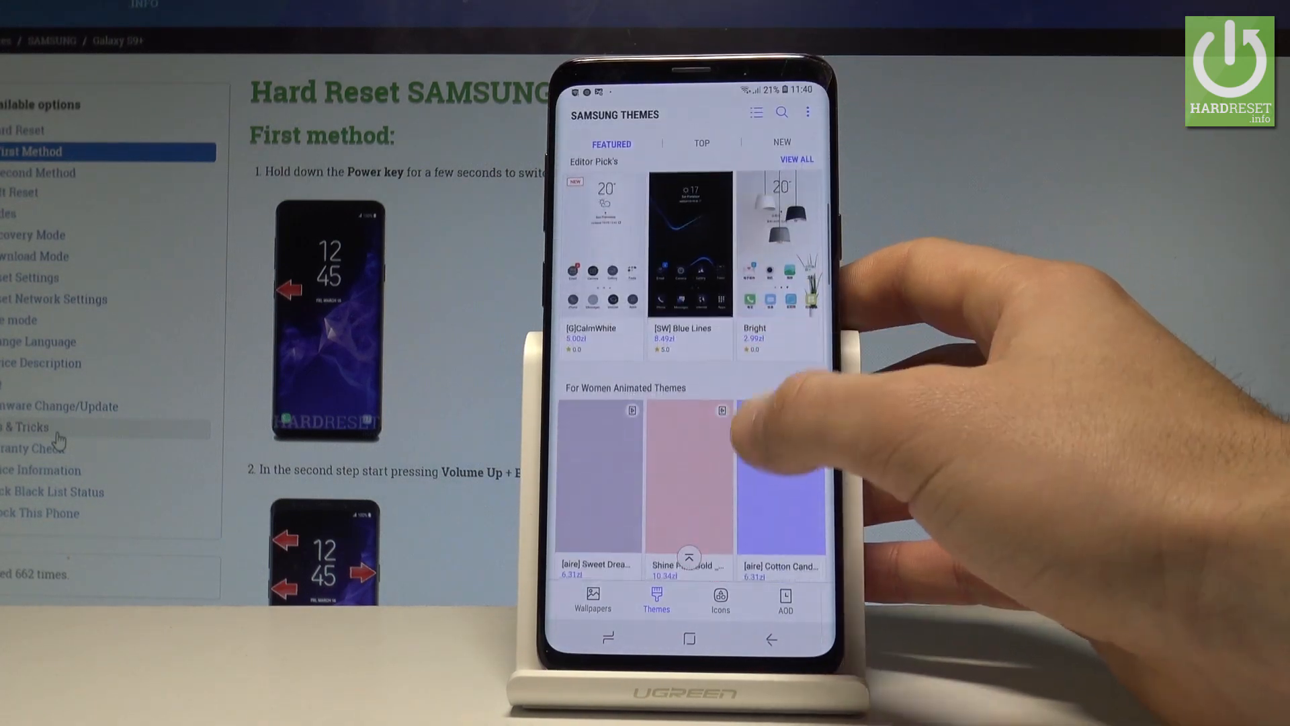
pyautogui.click(719, 597)
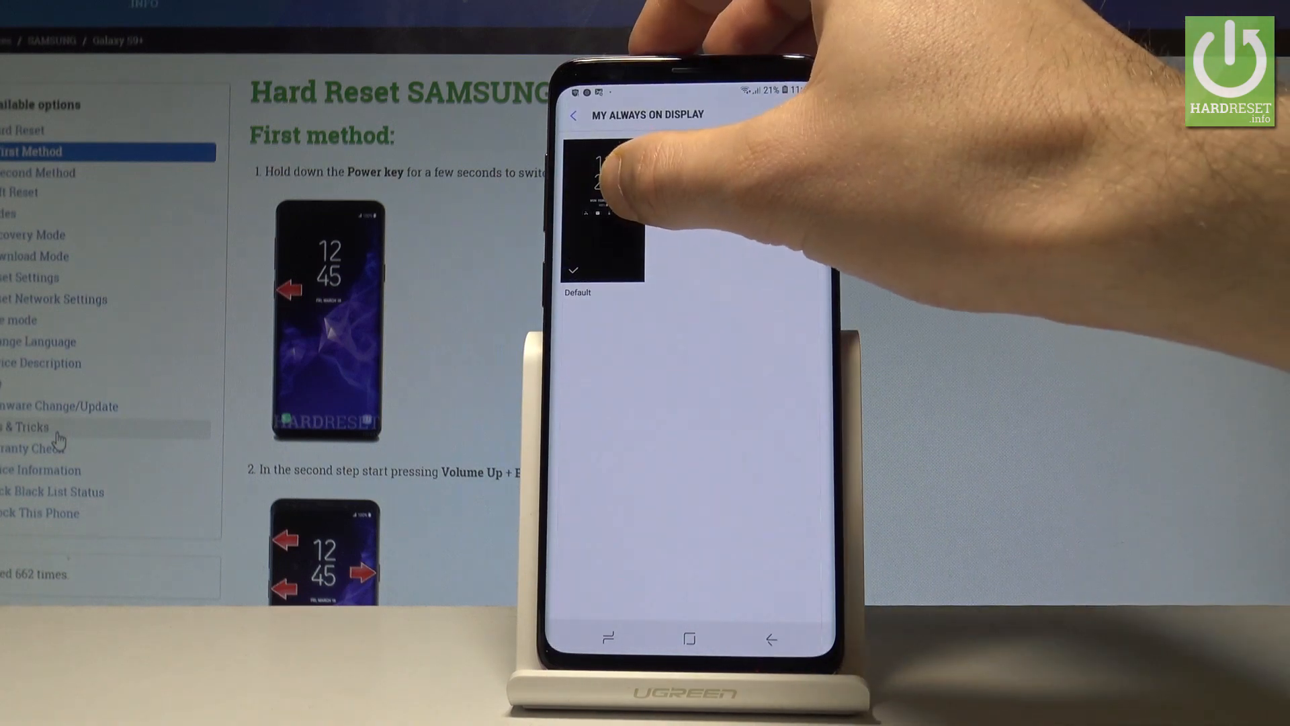
pyautogui.click(602, 206)
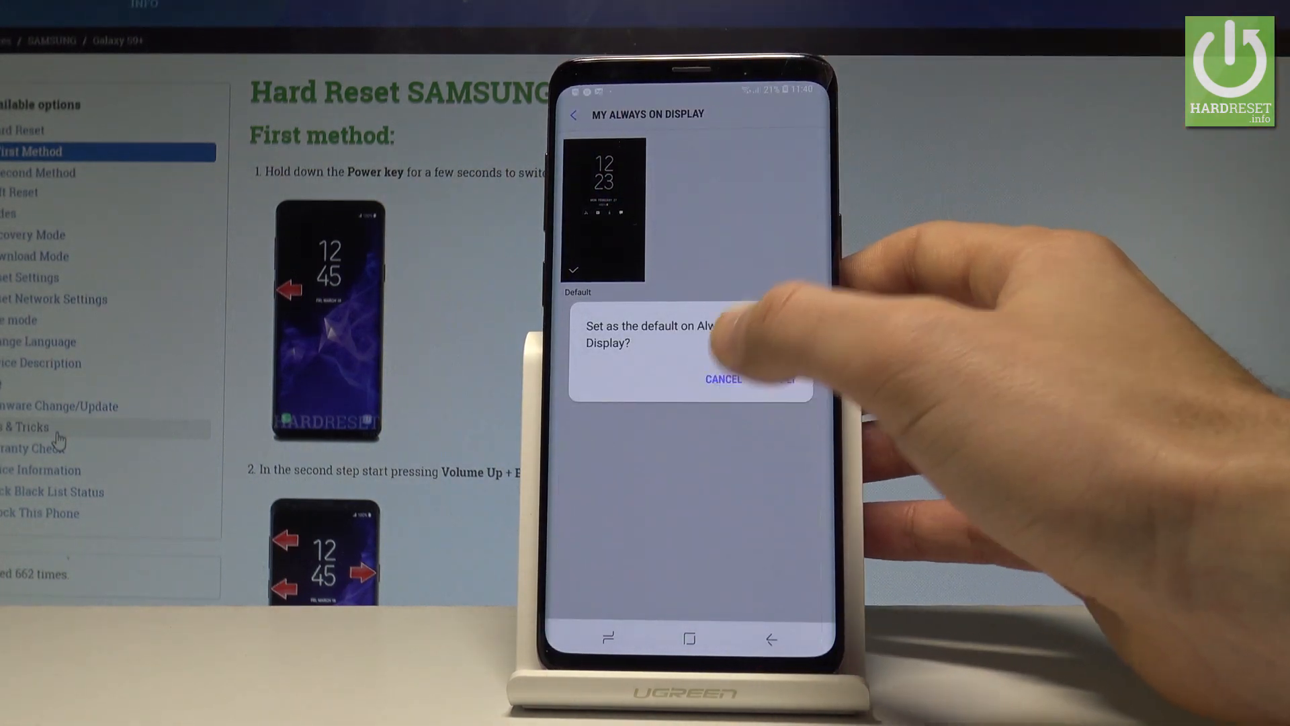
pyautogui.click(723, 380)
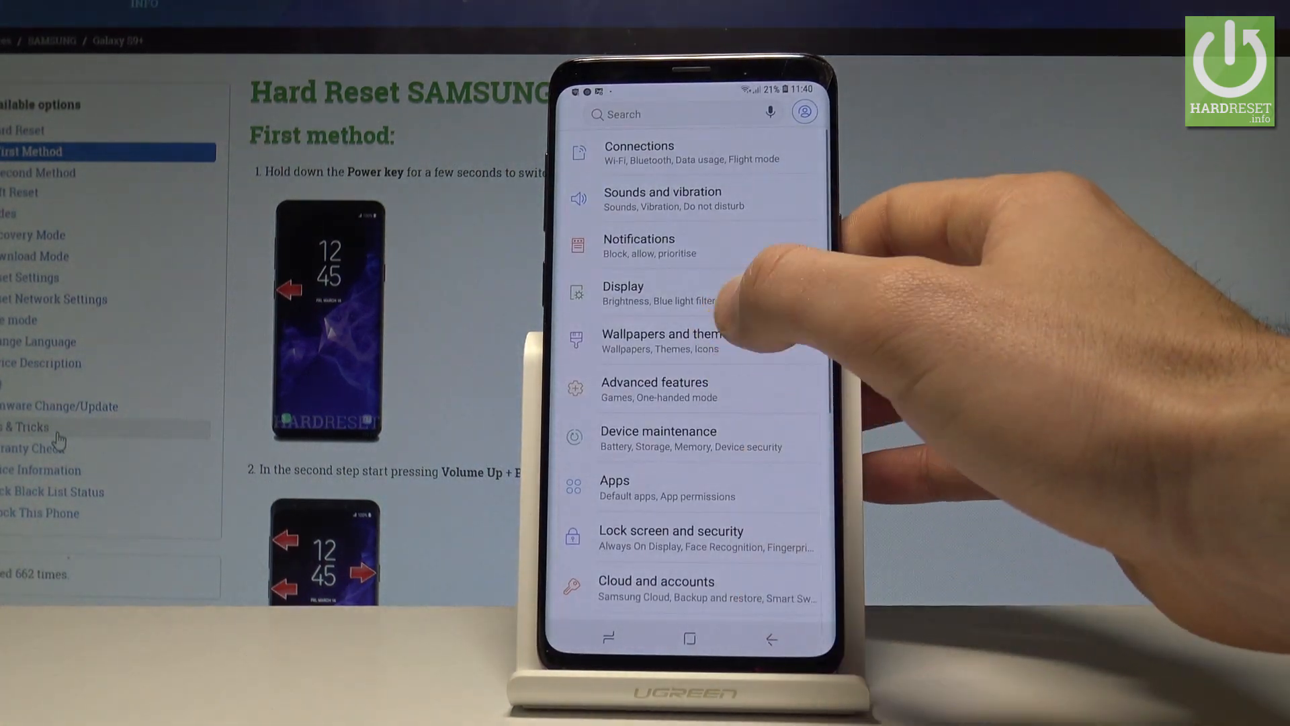
# Return to Wallpapers and themes and apply the Infinity wallpaper from My Wallpapers.
pyautogui.click(663, 340)
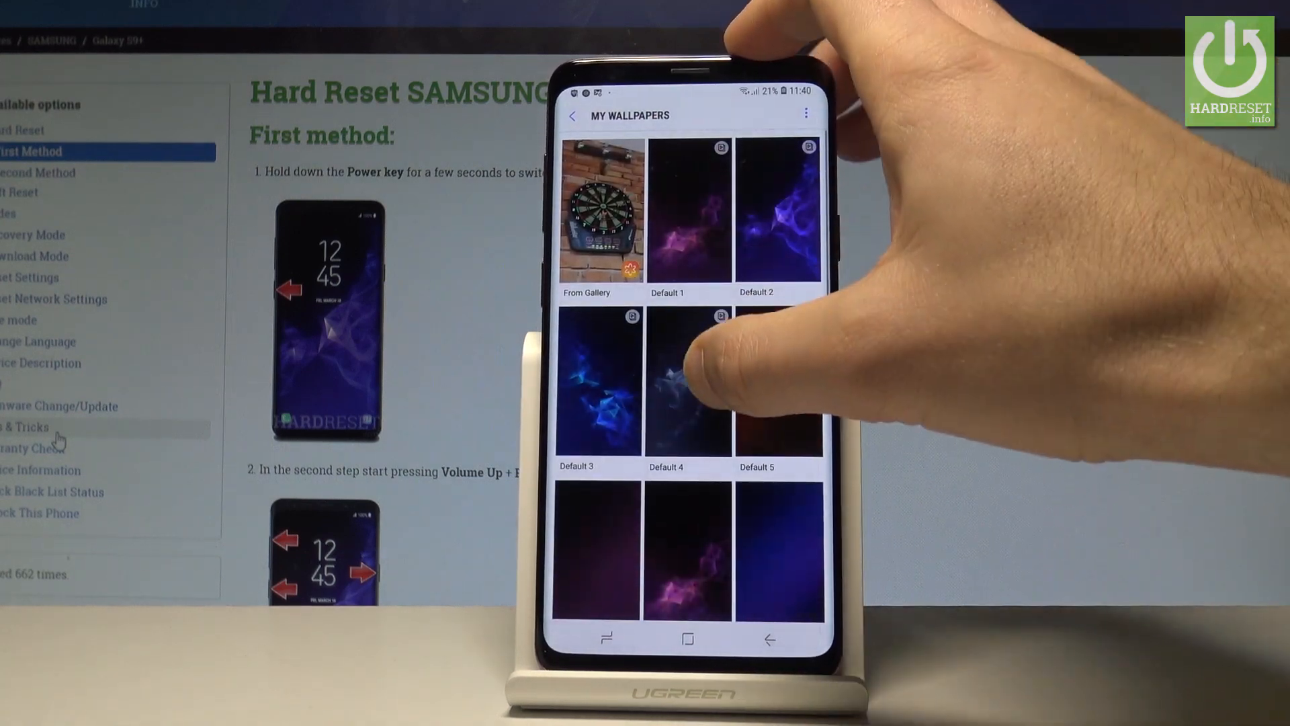
pyautogui.scroll(-3)
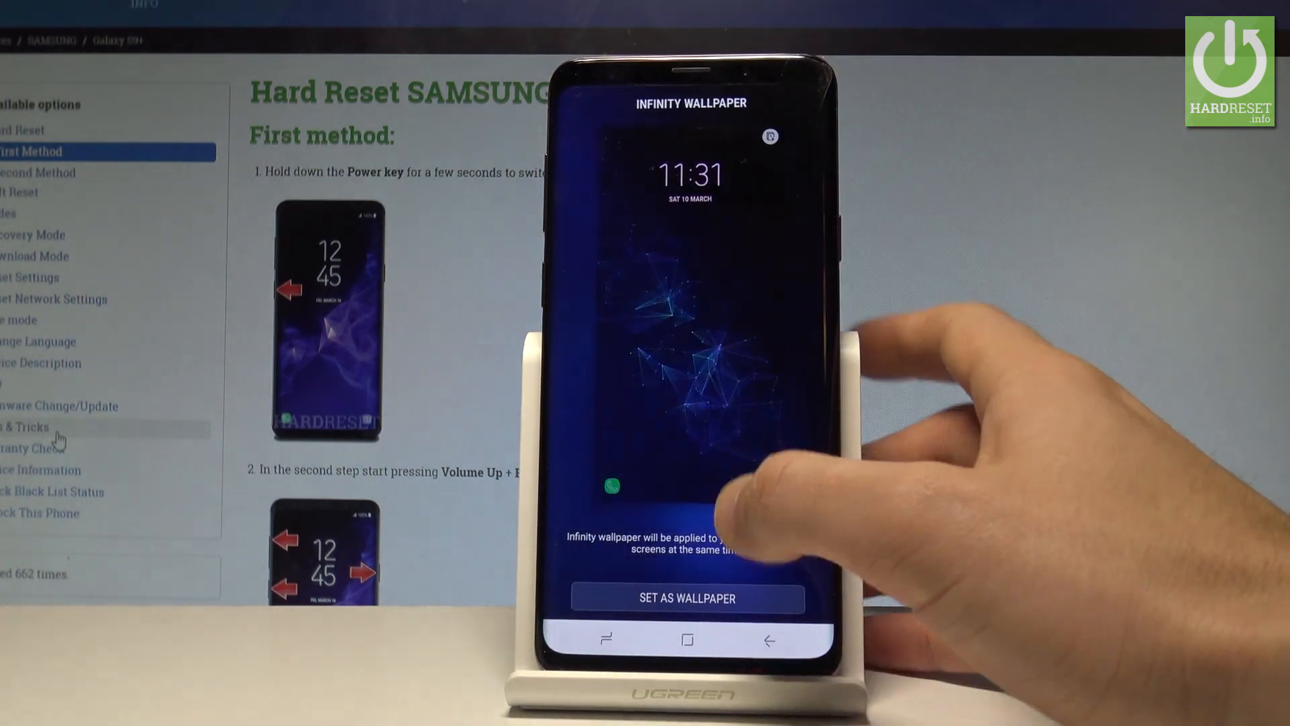
pyautogui.click(687, 599)
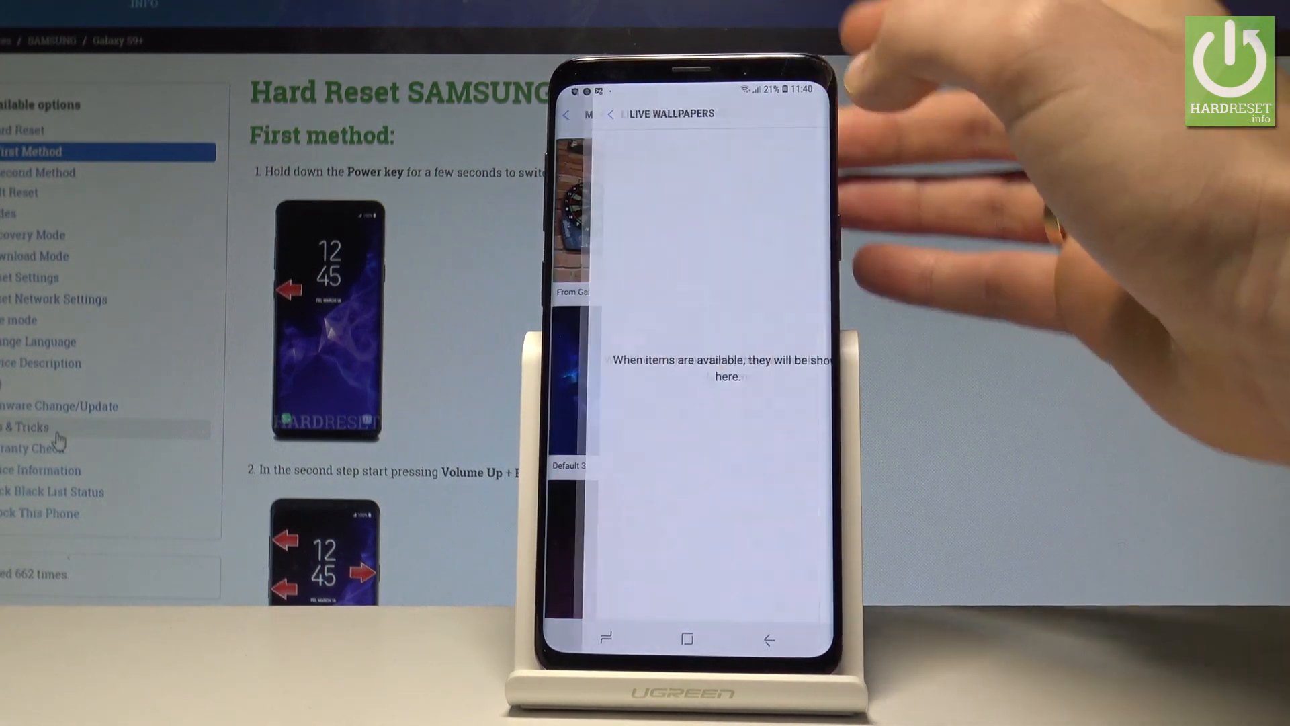
# Go back from the empty Live Wallpapers page to My Wallpapers.
pyautogui.click(609, 113)
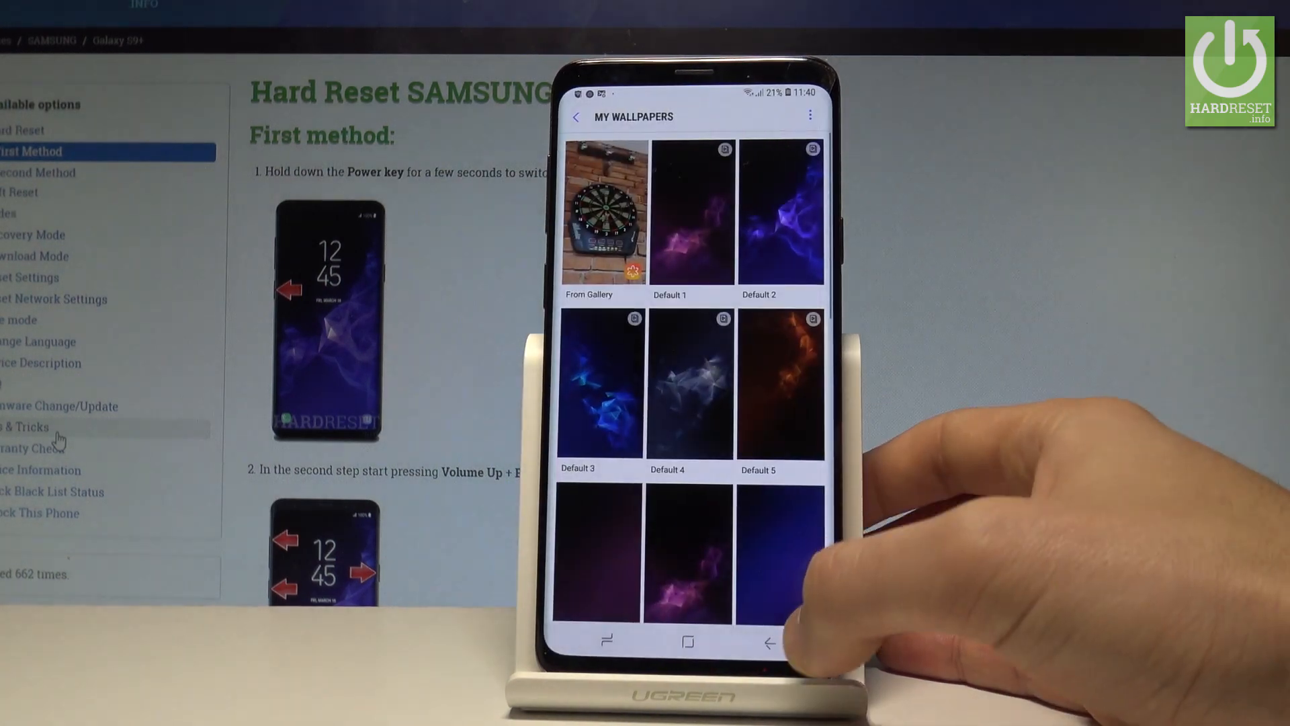